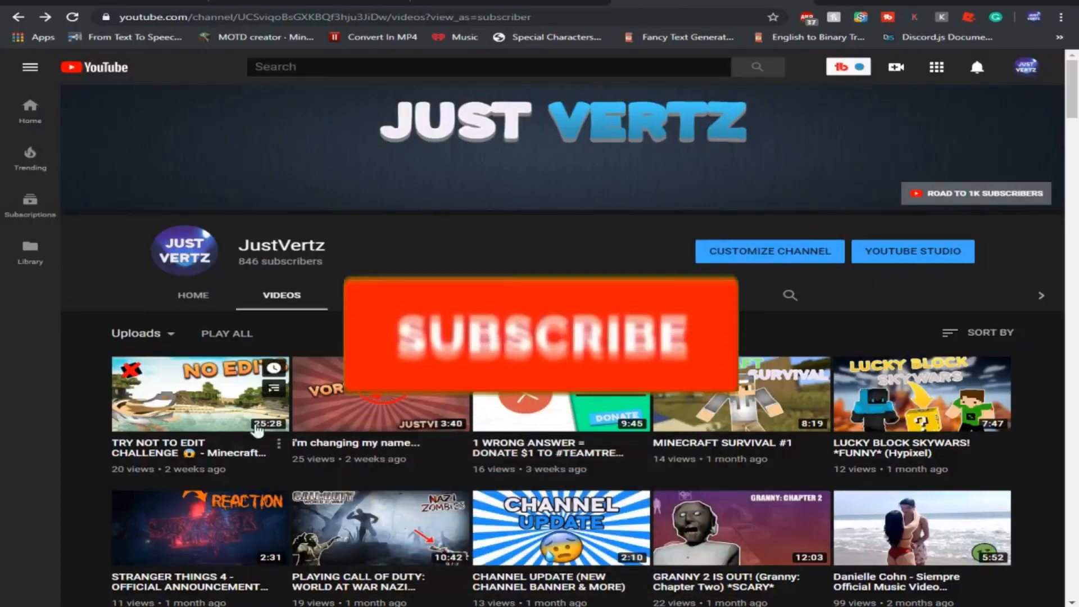
Step: Watch the FACE REVEAL video from the channel list, then return to the video list
click(540, 331)
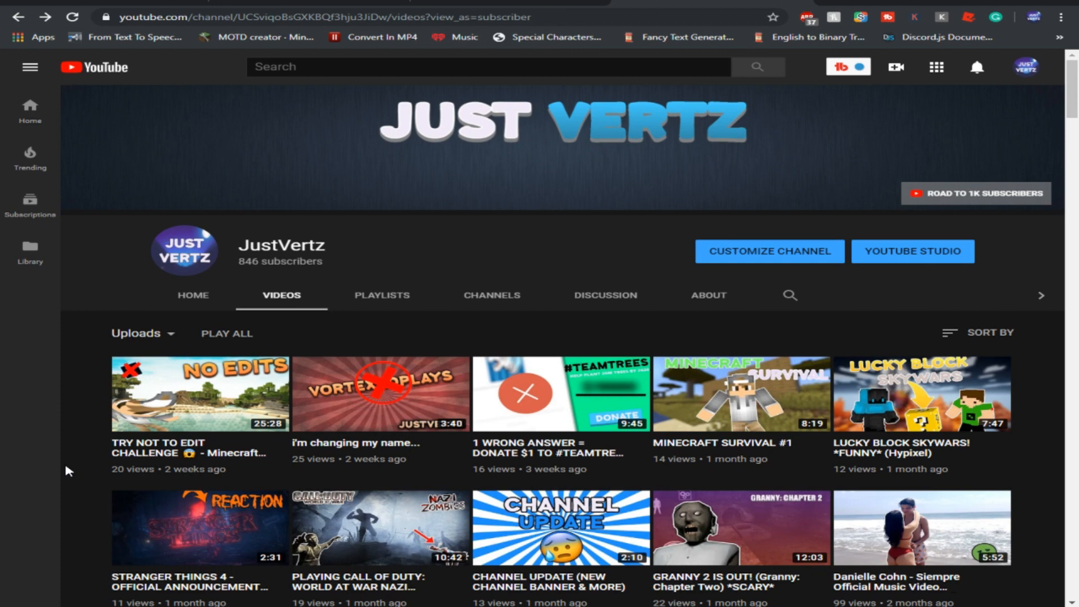
mouse_move(224, 409)
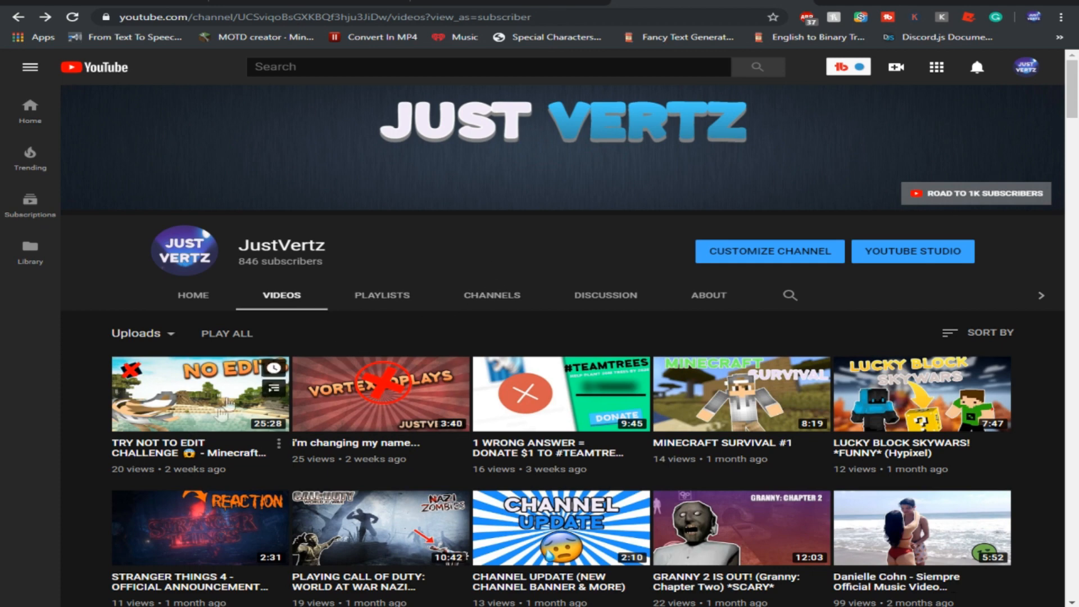
mouse_move(200, 453)
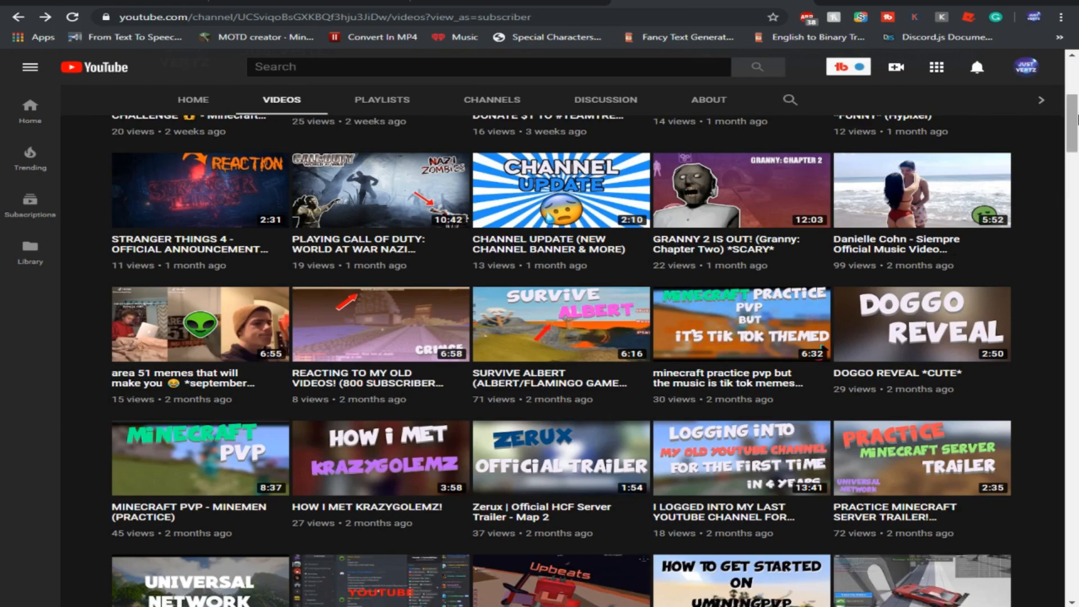
scroll(down, 3)
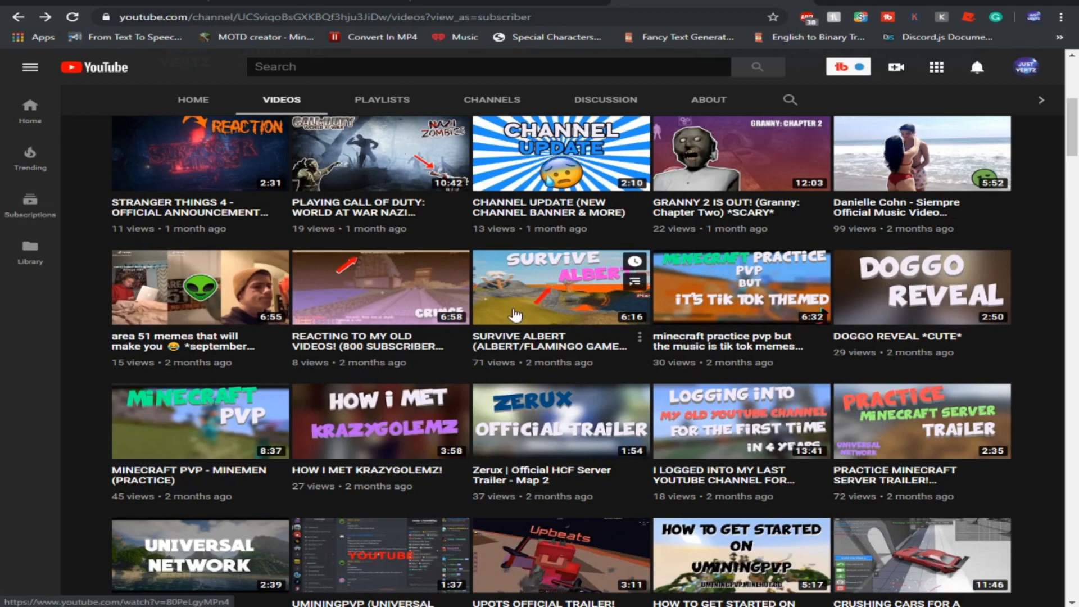
scroll(up, 3)
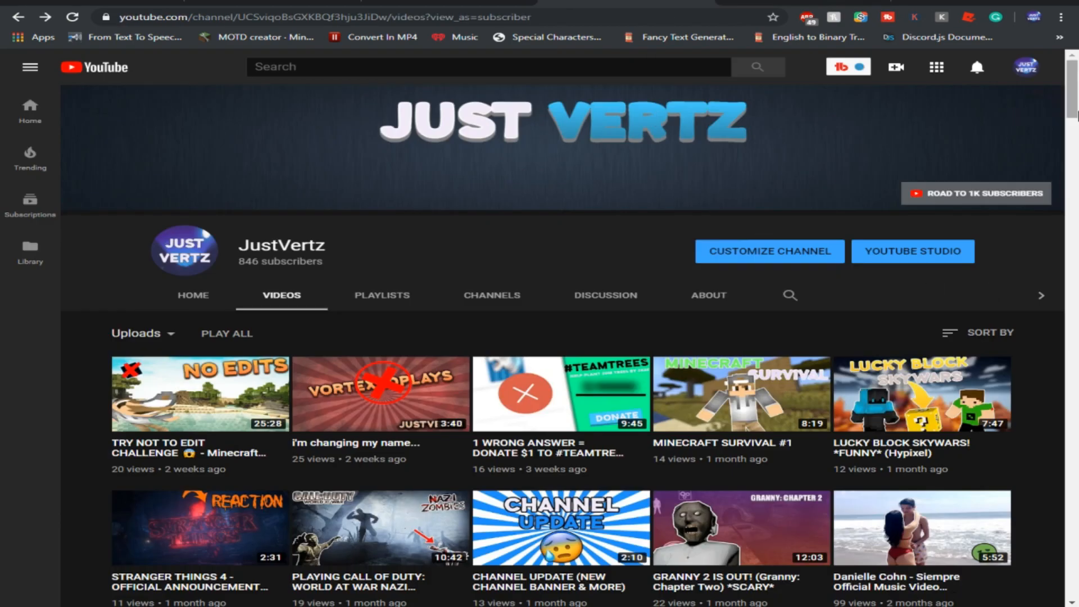
scroll(down, 3)
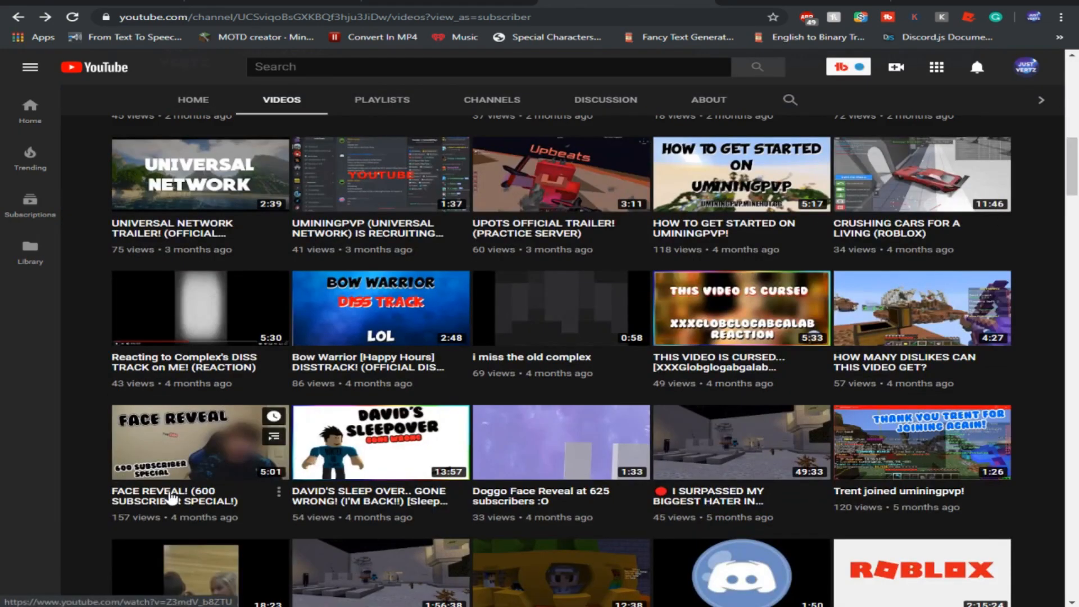
click(200, 442)
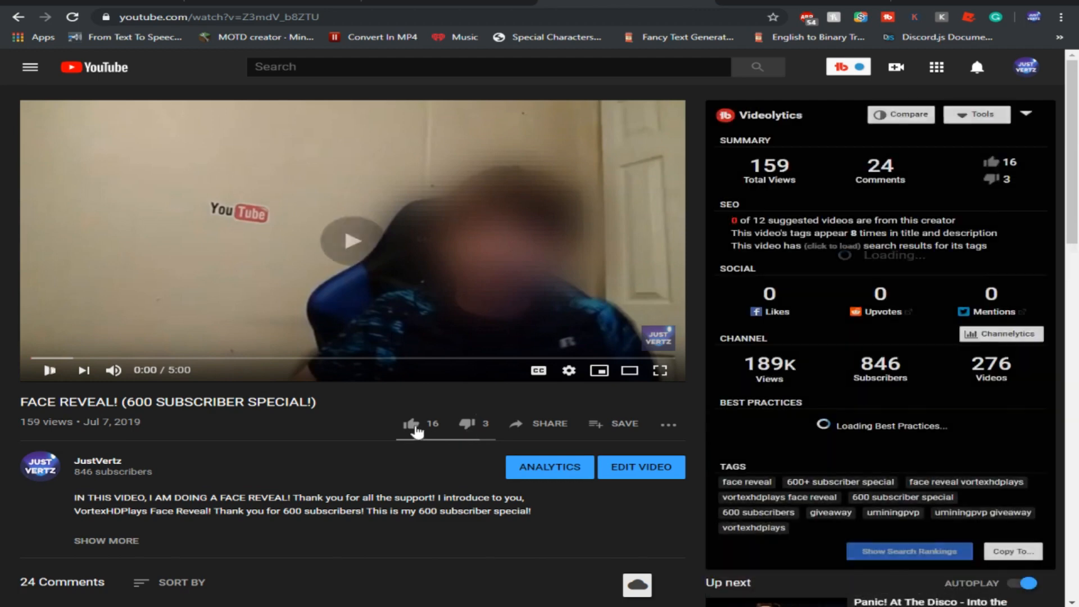
click(352, 240)
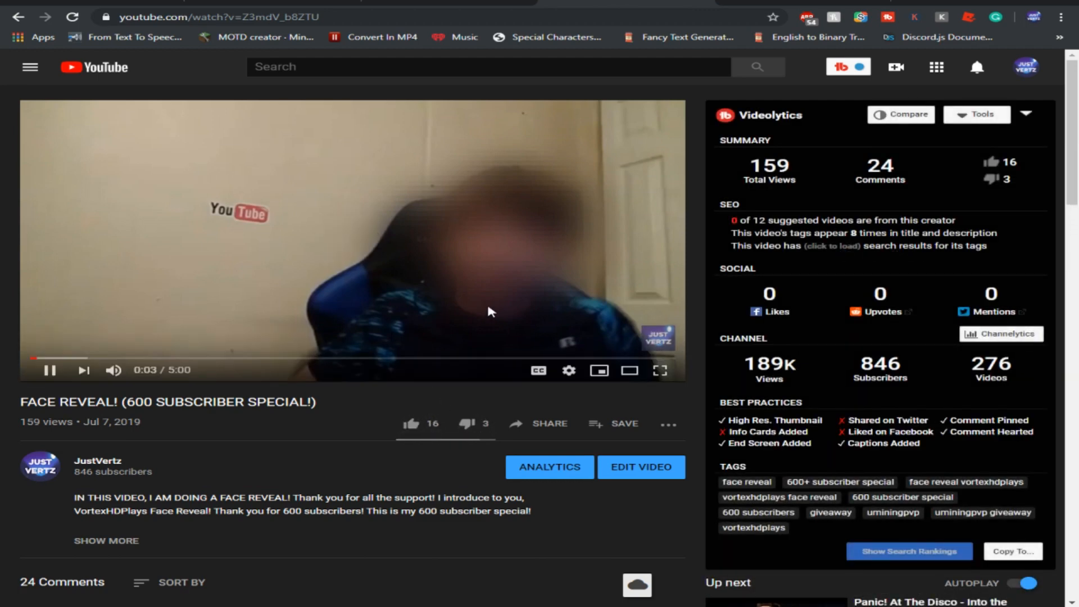
click(48, 370)
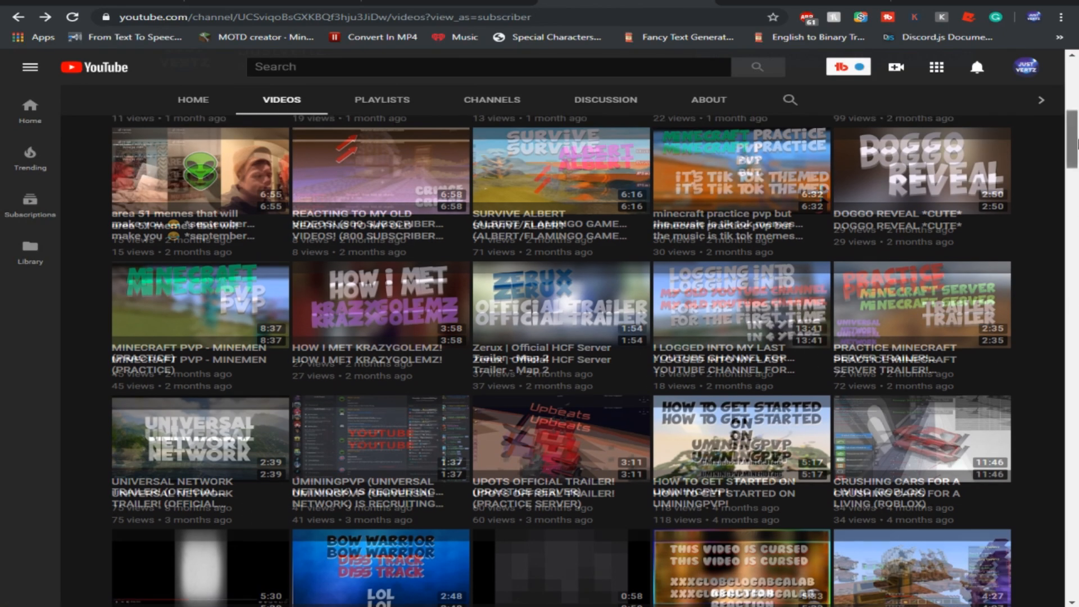
Step: Watch the Doggo Reveal video, then bring up the Welcome to Bloxburg page on Roblox
click(922, 170)
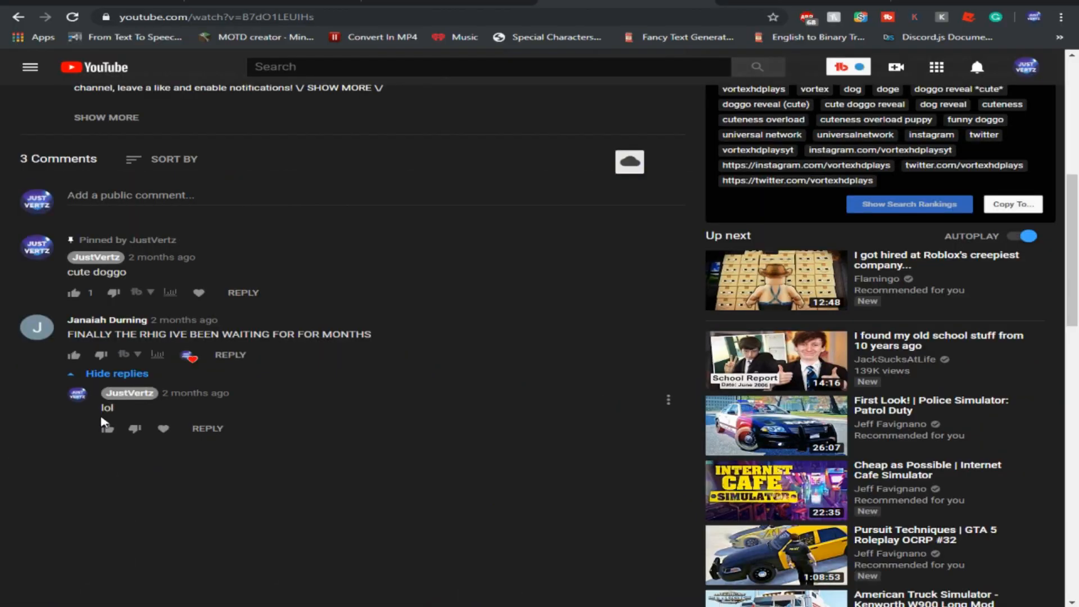
click(18, 17)
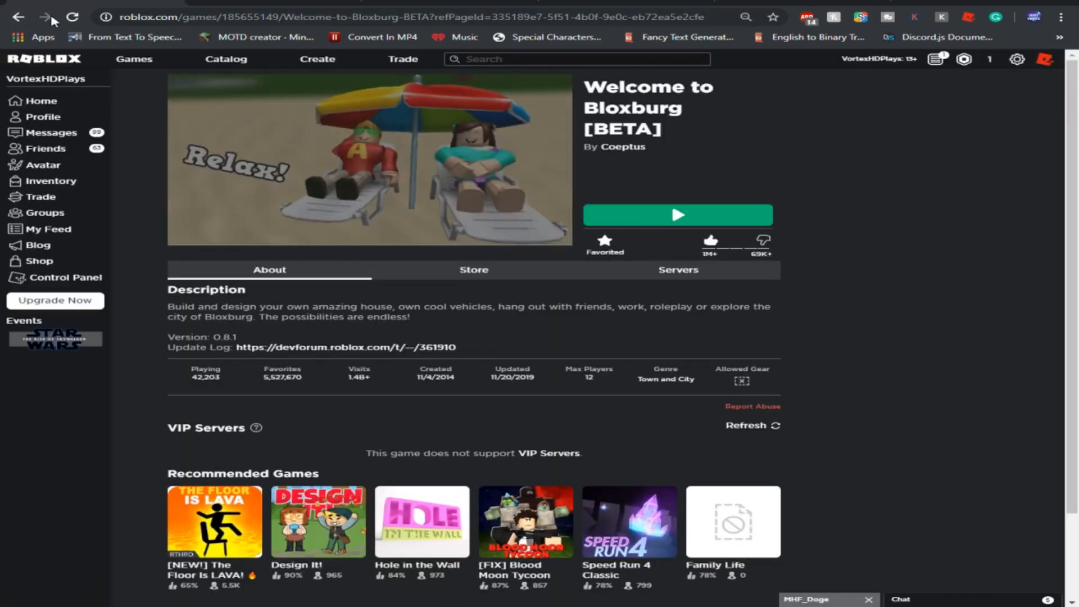
Step: Return to roblox.com/home and browse its friends, continue-playing and favourites lists
click(19, 17)
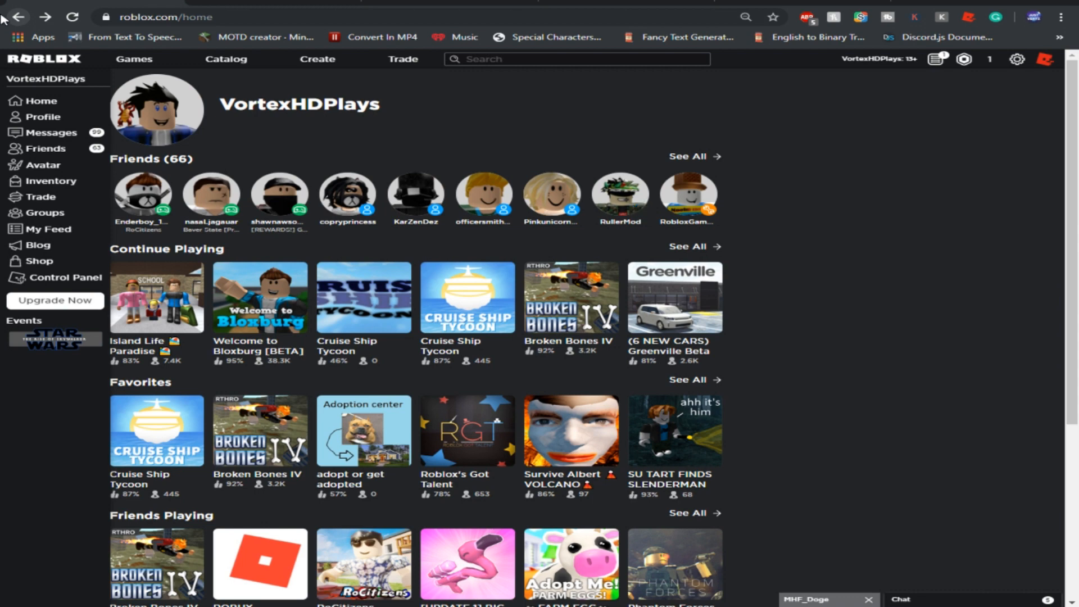
scroll(down, 3)
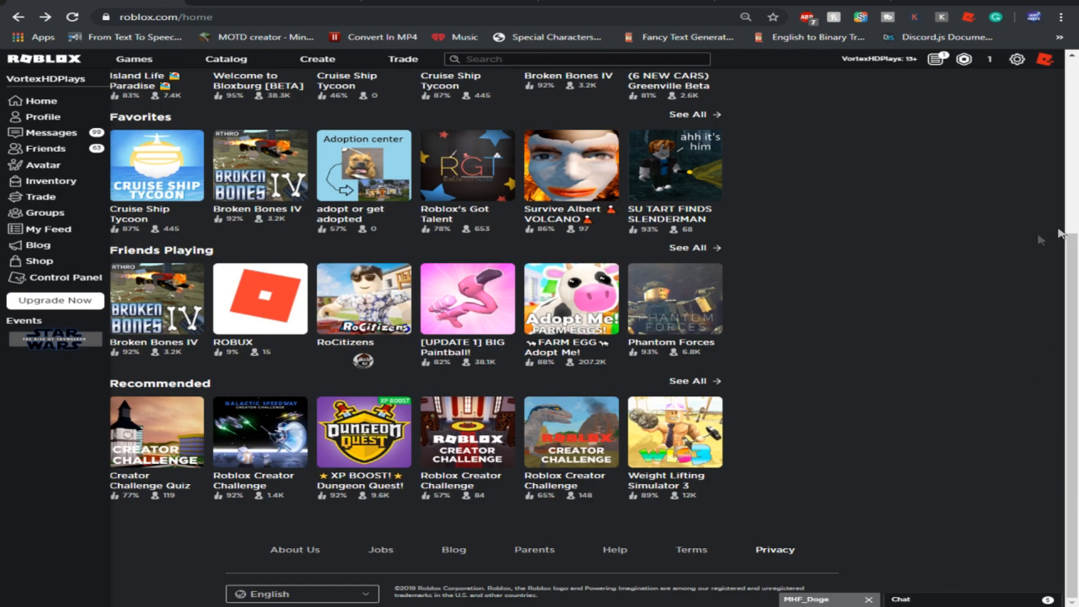
scroll(up, 3)
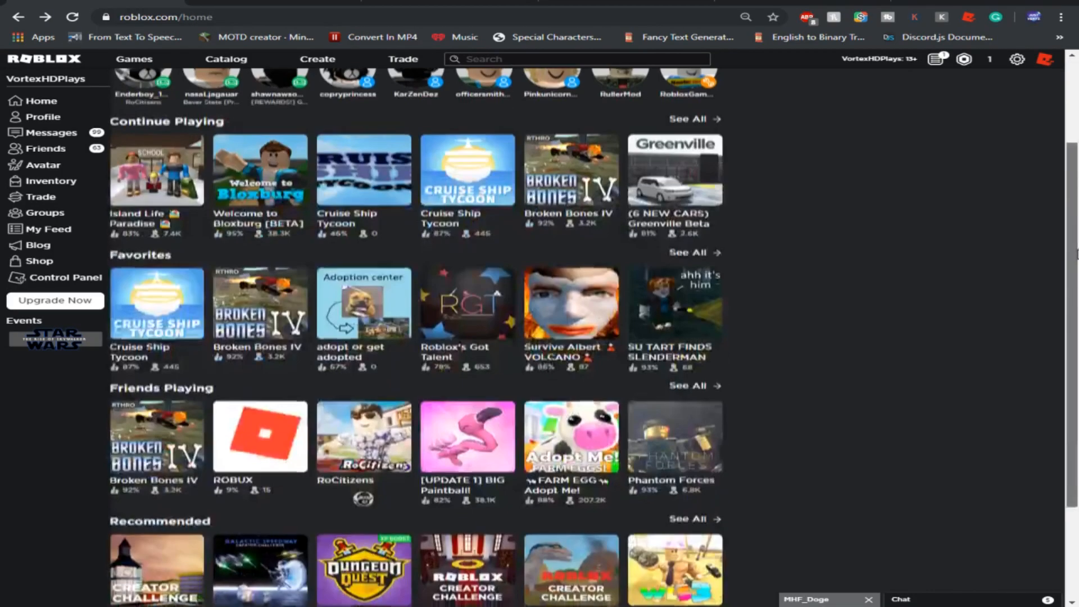
scroll(down, 3)
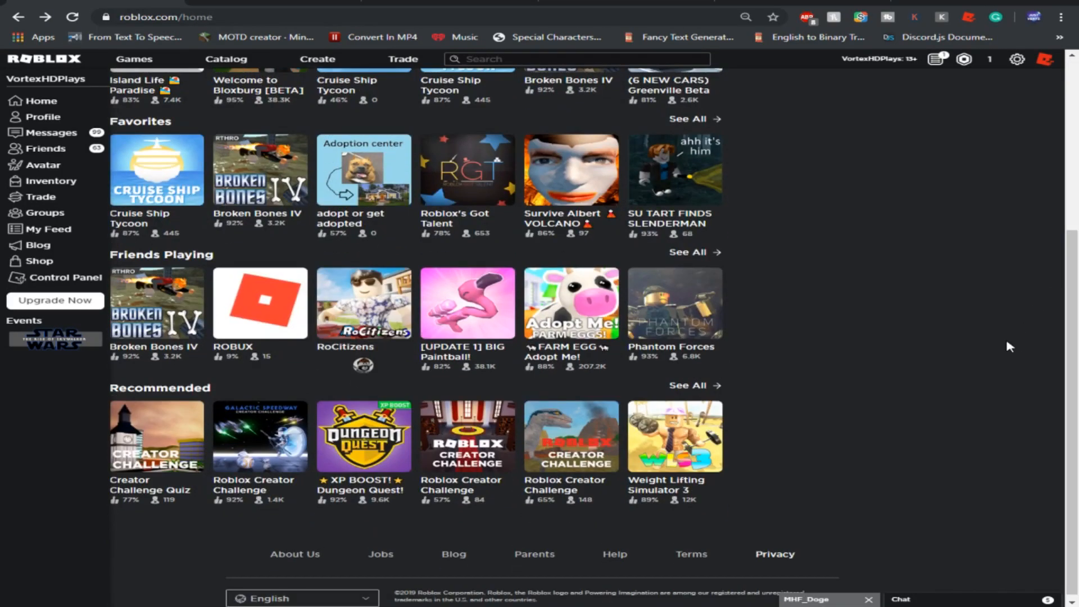
Step: Start a search for a synonyms site by entering 'syno' in the address bar
click(468, 302)
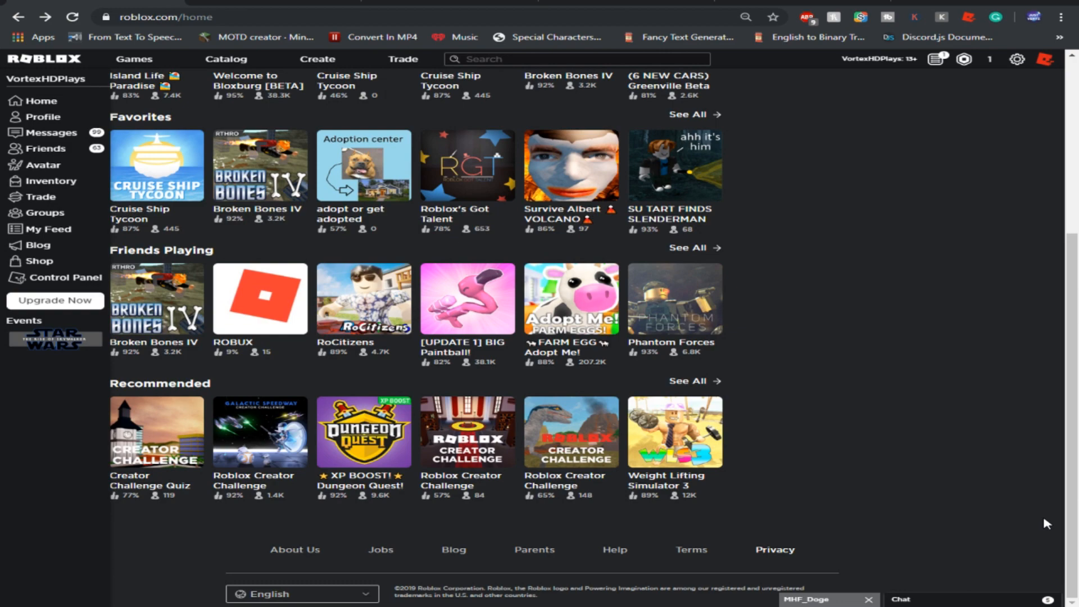
text(syno)
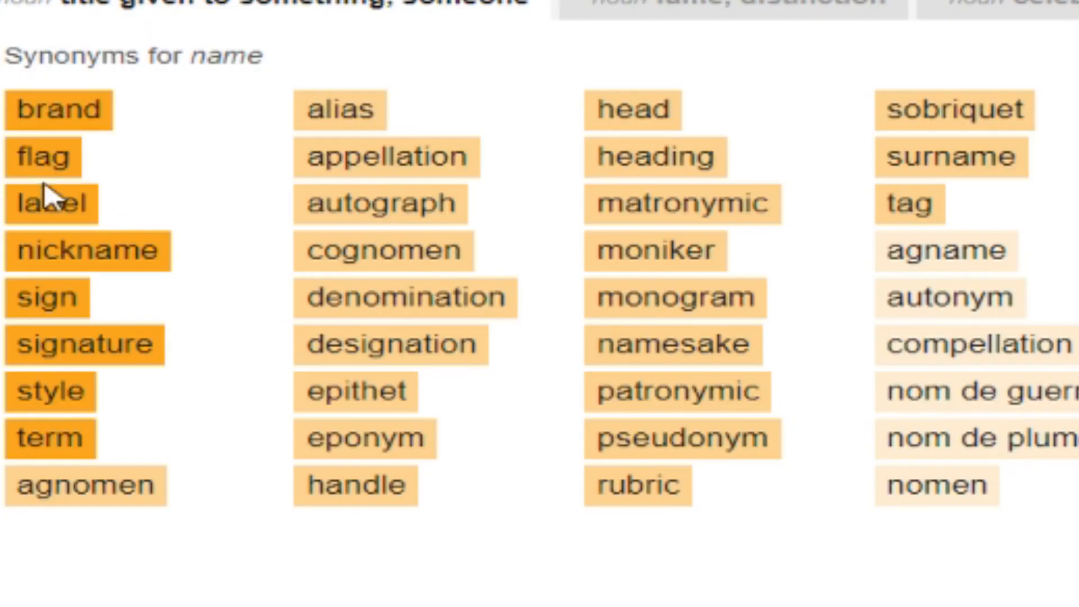
mouse_move(42, 296)
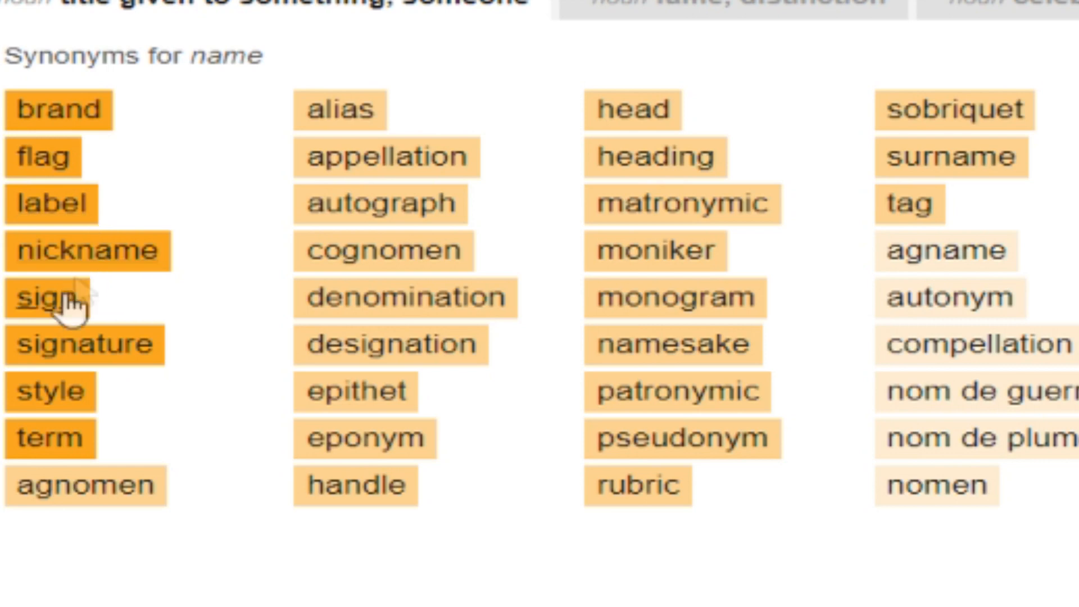
mouse_move(331, 100)
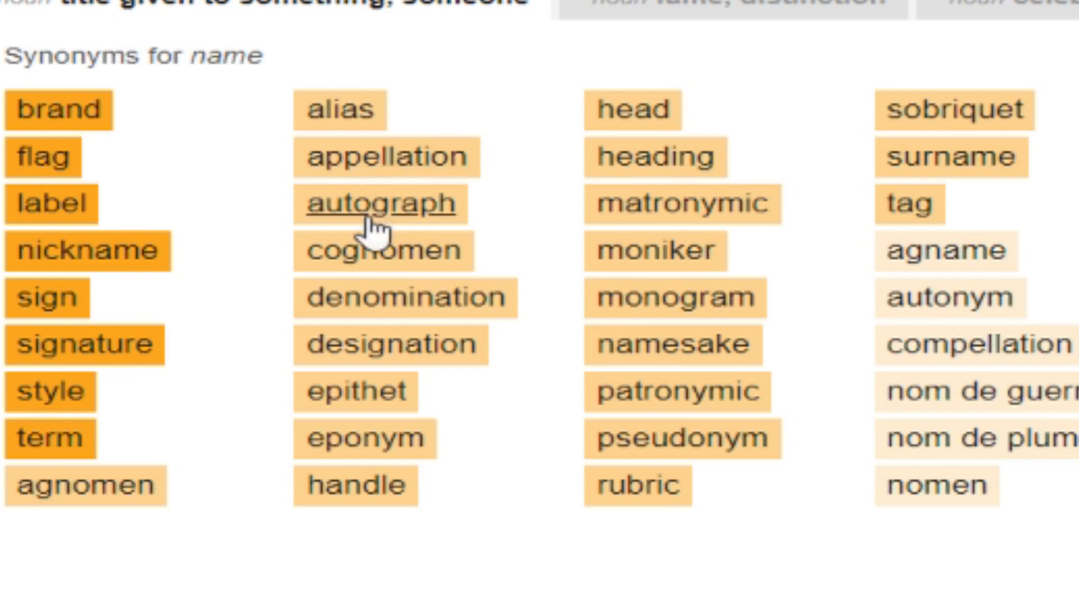
mouse_move(354, 484)
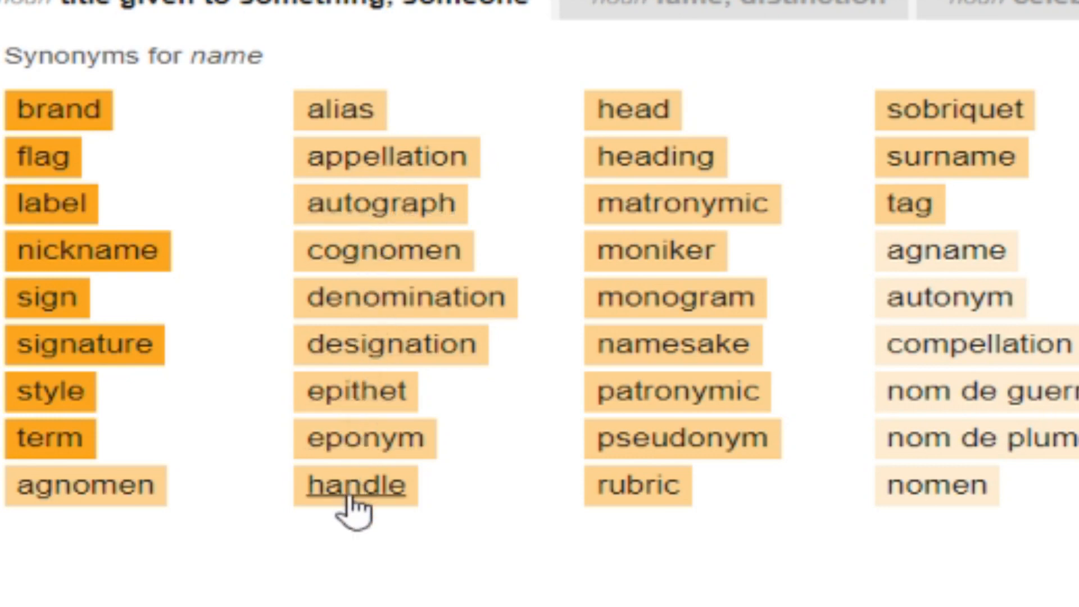
mouse_move(905, 204)
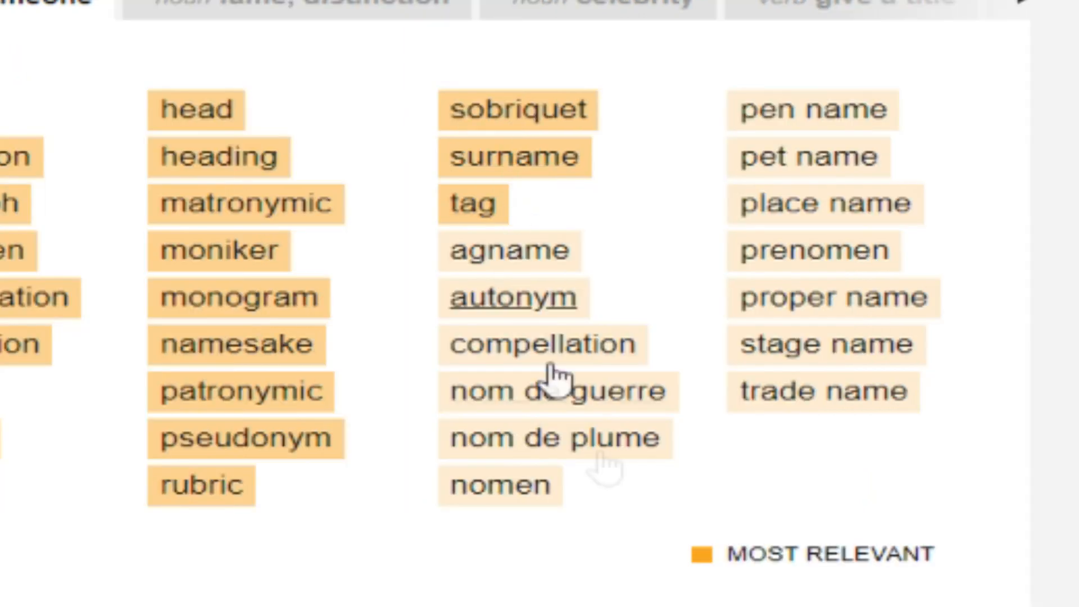
mouse_move(822, 391)
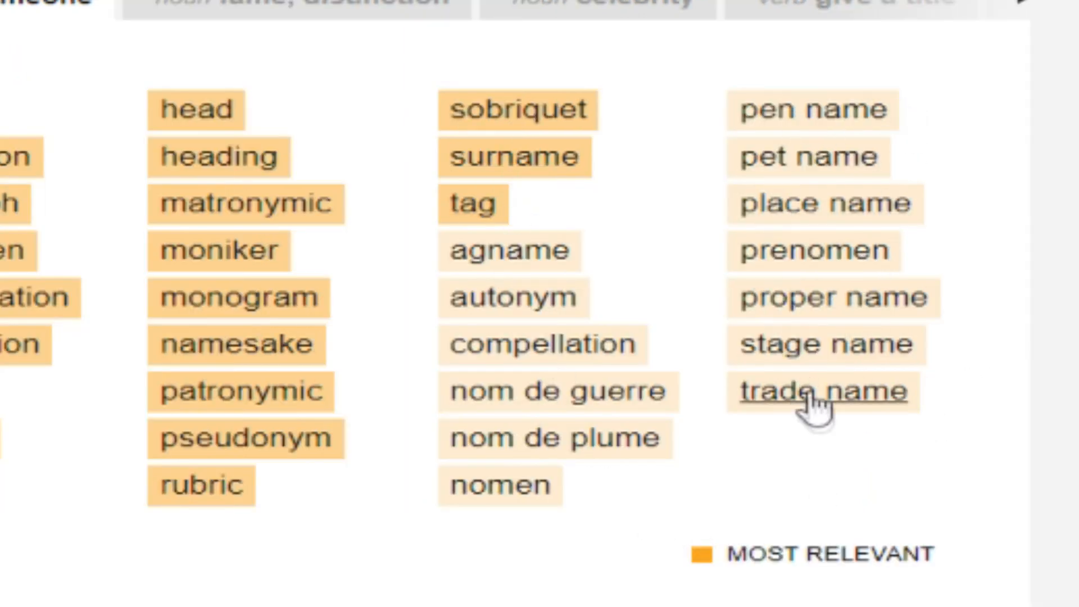
mouse_move(833, 297)
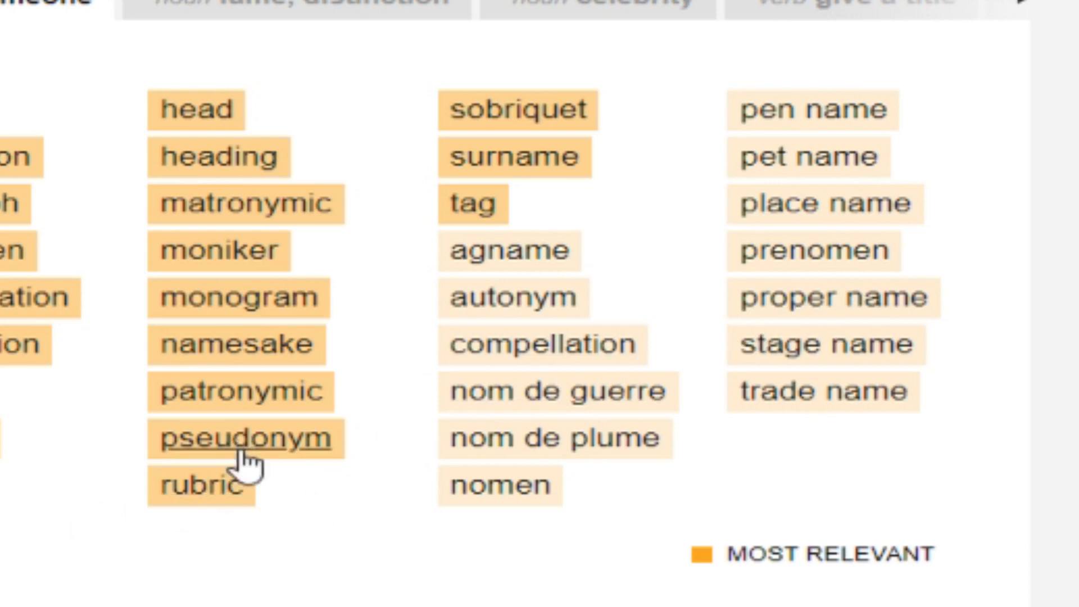
mouse_move(242, 392)
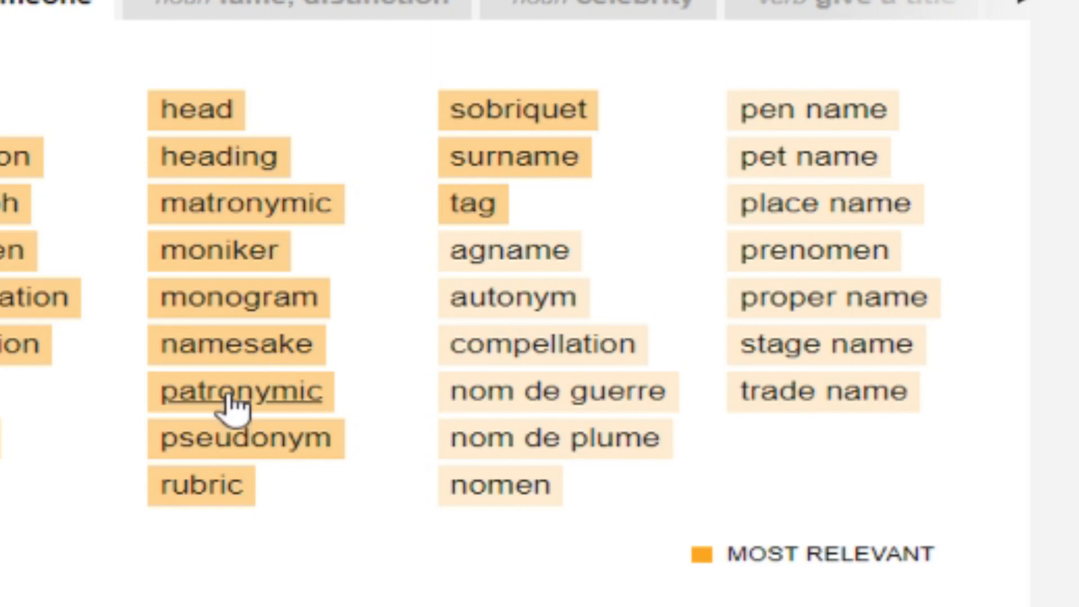